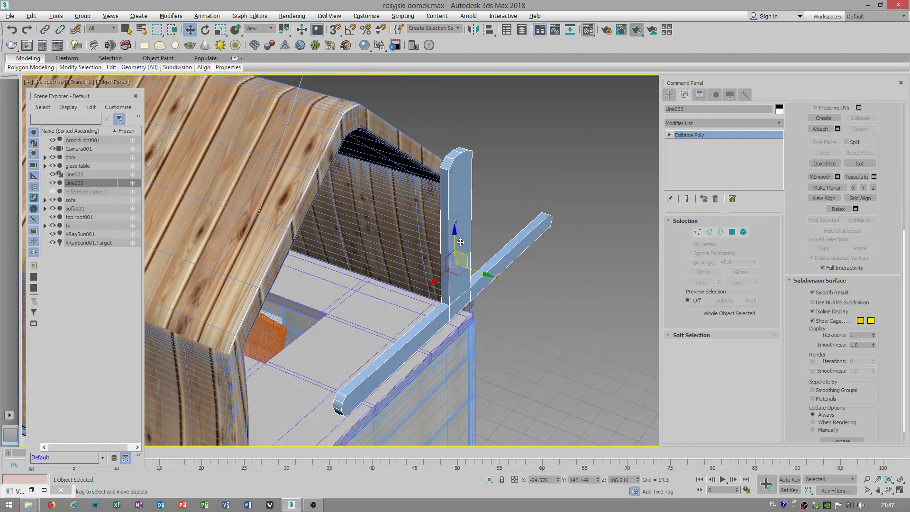
Step: Clone Line003 as Line004 and hide the house so only the two brackets show
right_click(460, 241)
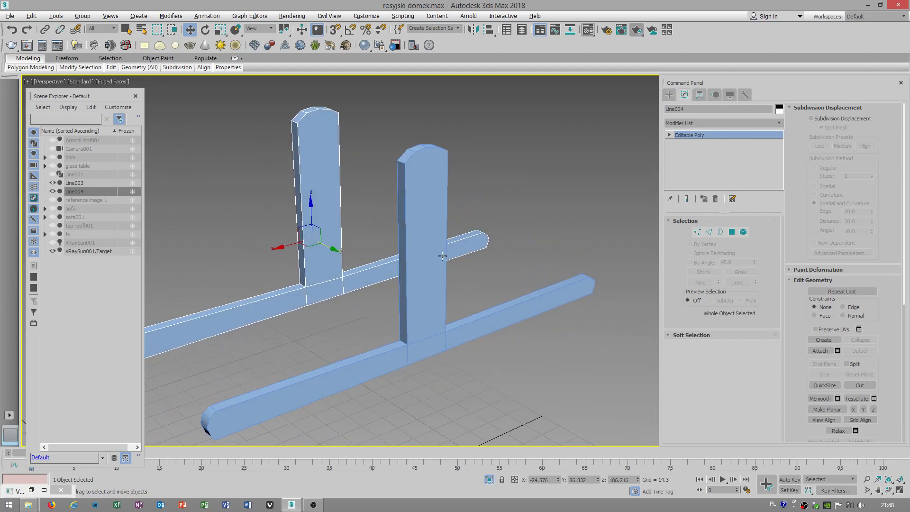
mouse_move(435, 254)
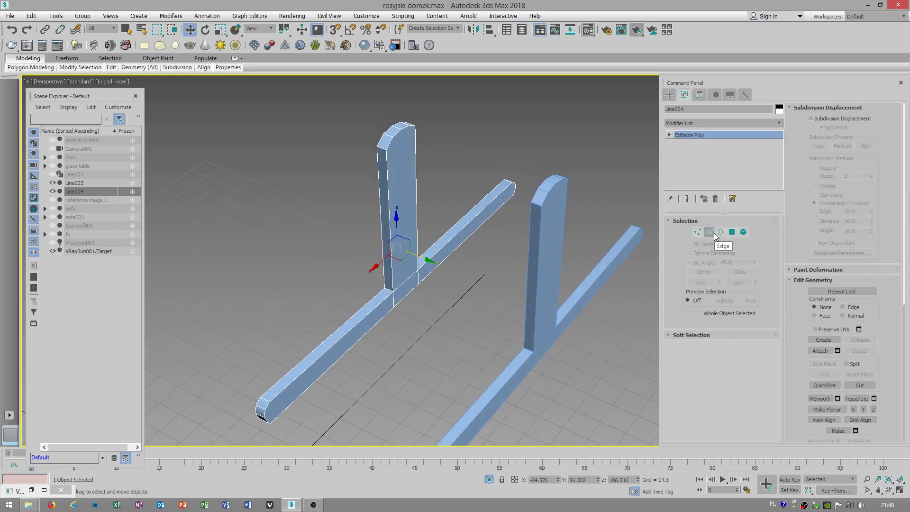
Step: Delete the side polygons of Line004 and select the resulting open border edges
left_click(720, 232)
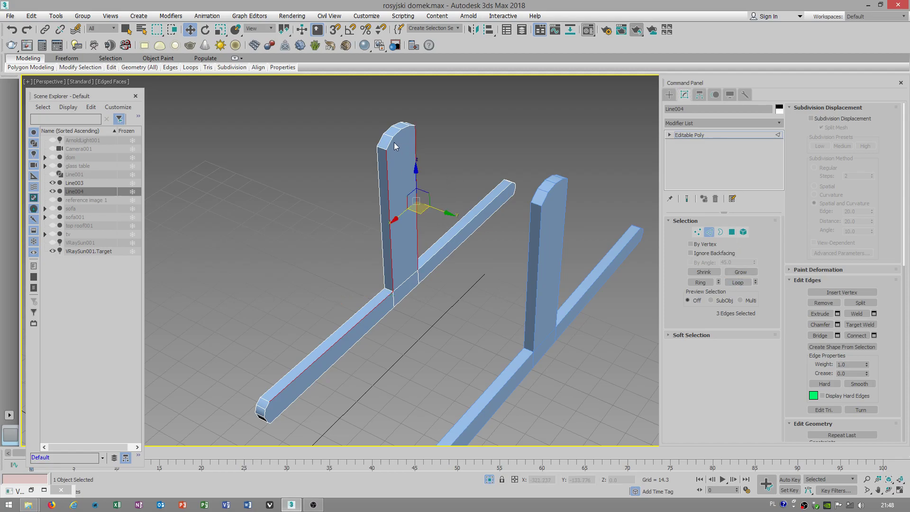
left_click(737, 283)
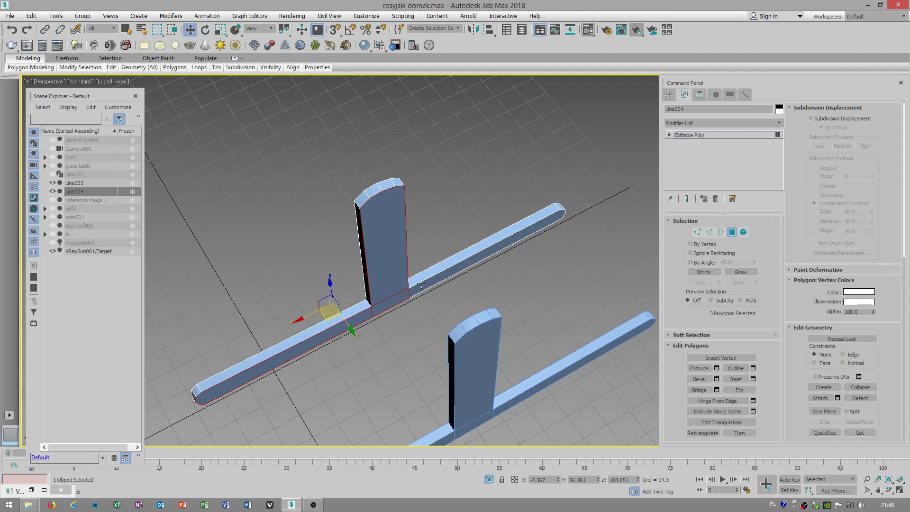
left_click(730, 233)
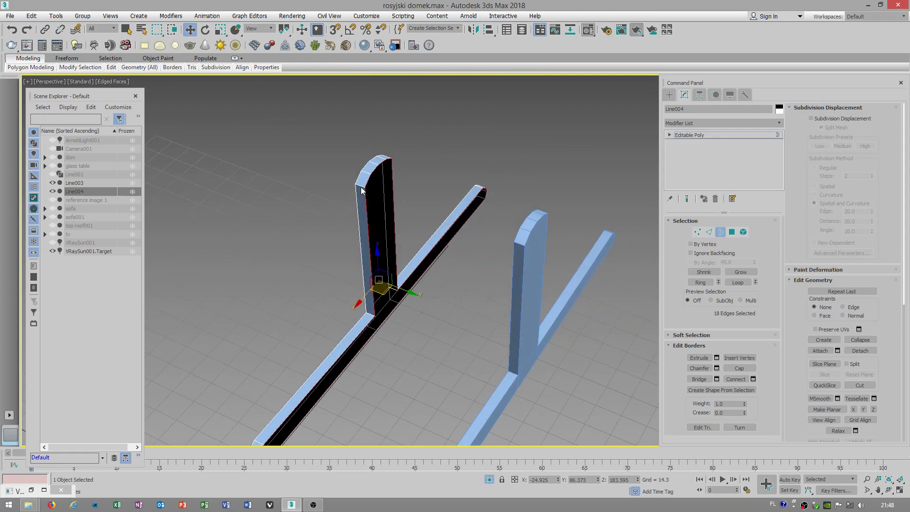
mouse_move(553, 312)
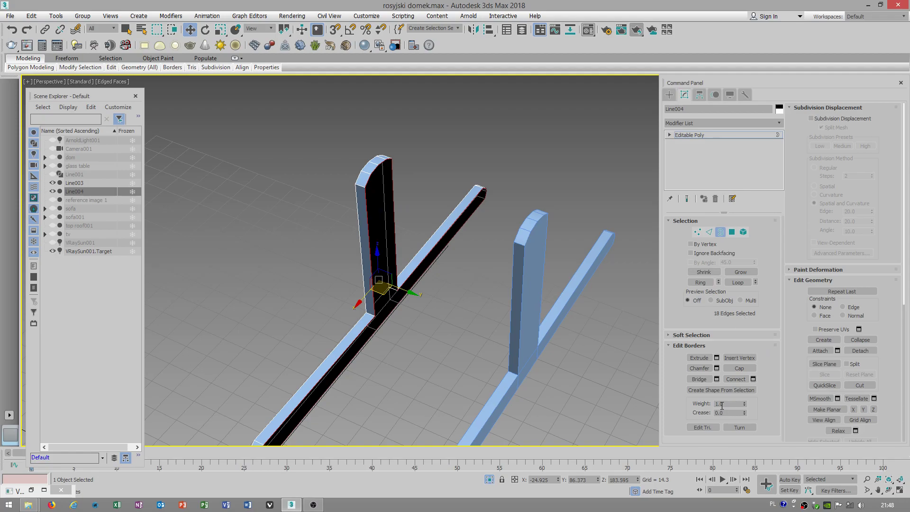
Step: Create a linear spline, Shape001, from Line004's selected open borders
left_click(720, 389)
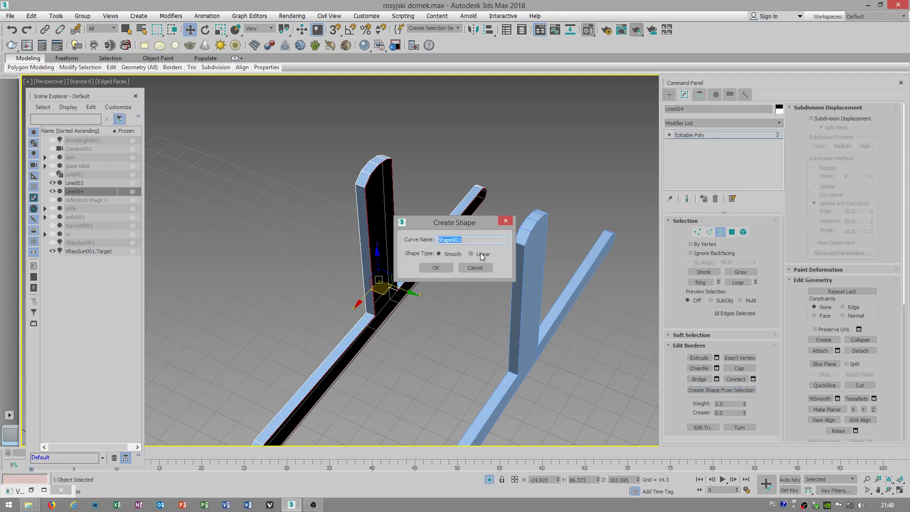
left_click(435, 267)
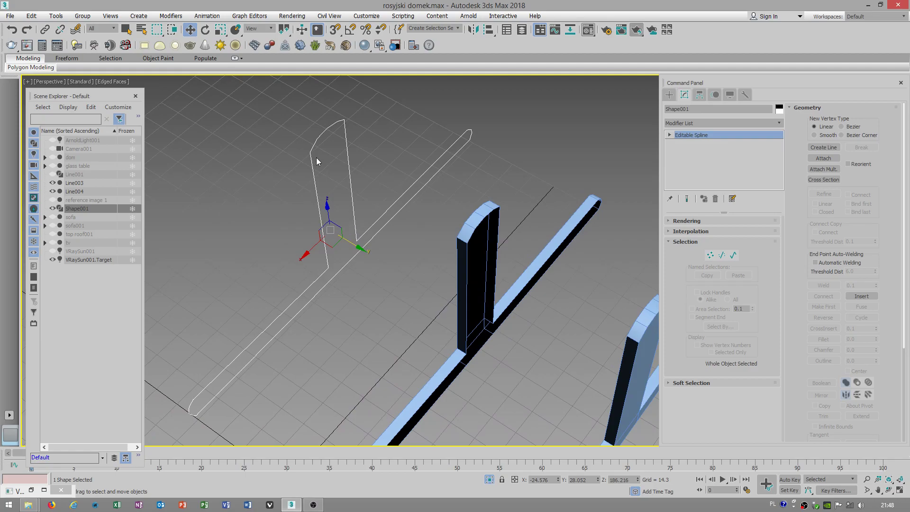
Step: Convert Shape001 to an editable poly and inspect its flat face at polygon and vertex level
right_click(318, 161)
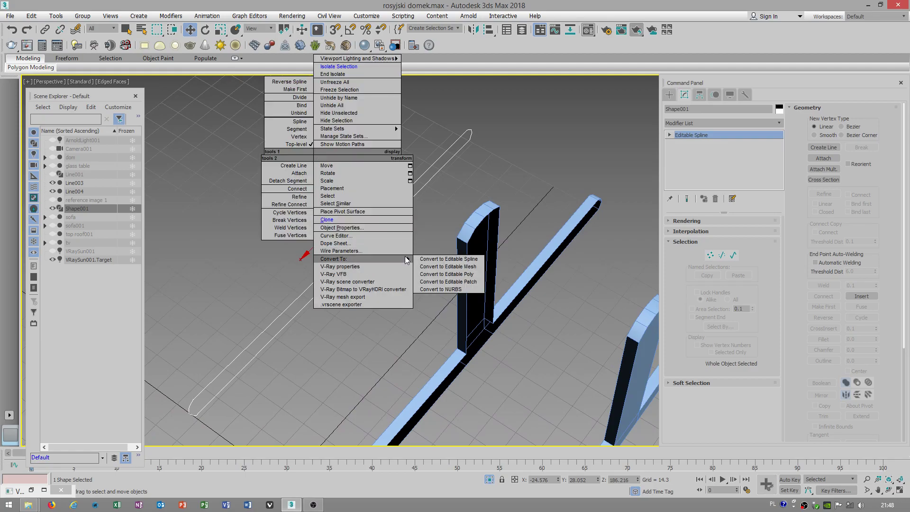
left_click(444, 274)
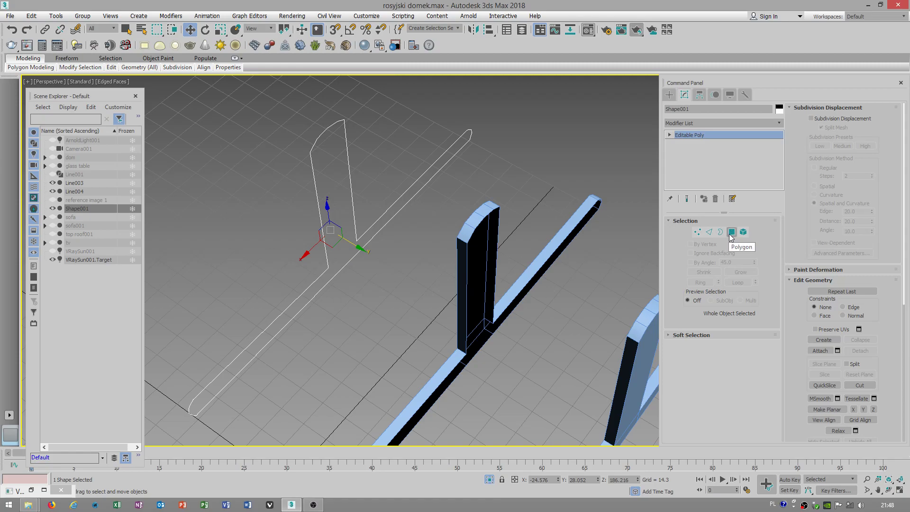
left_click(731, 232)
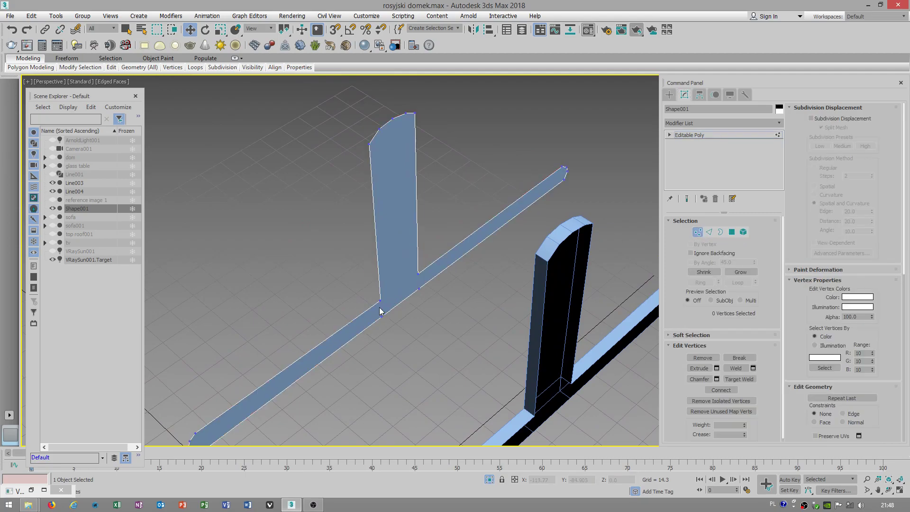
right_click(380, 311)
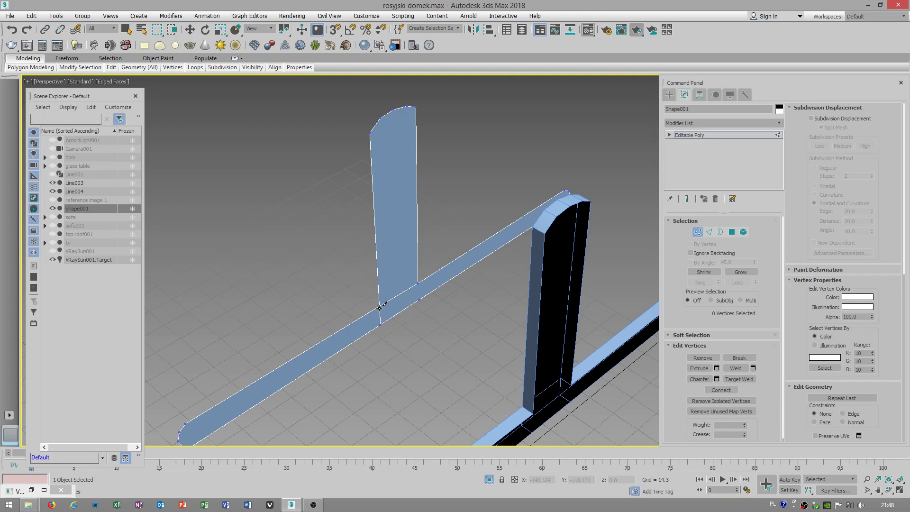
mouse_move(421, 297)
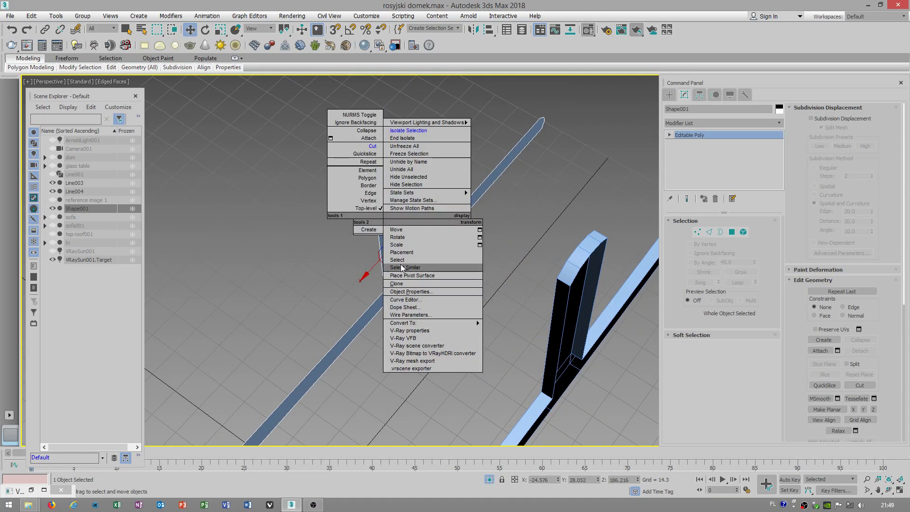
Step: Clone the flat profile as an independent copy named Shape002 and move it beside the original
left_click(396, 283)
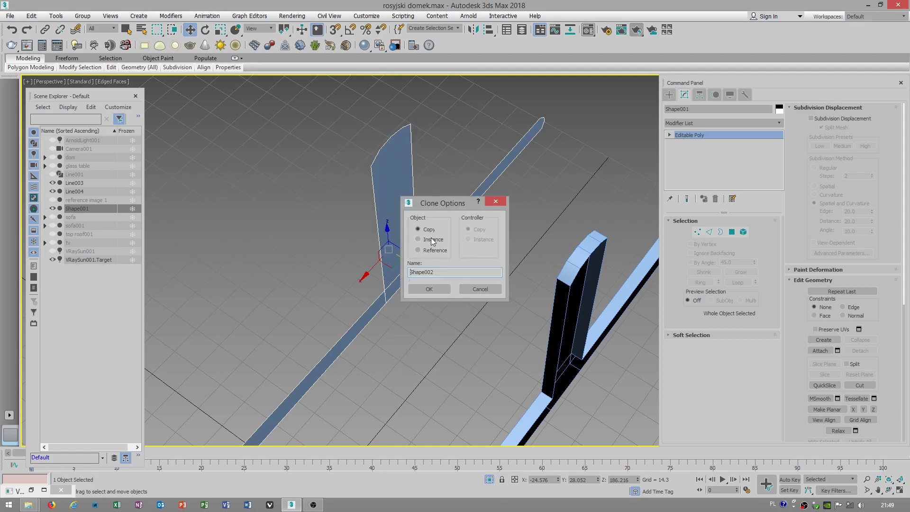
left_click(429, 288)
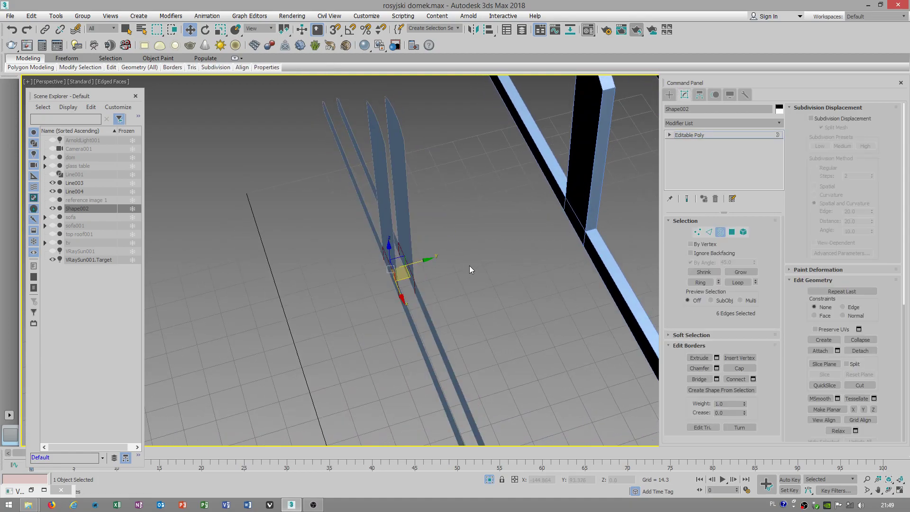
Step: Bridge the selected borders so new side faces join Shape002's two flat profiles
left_click(698, 378)
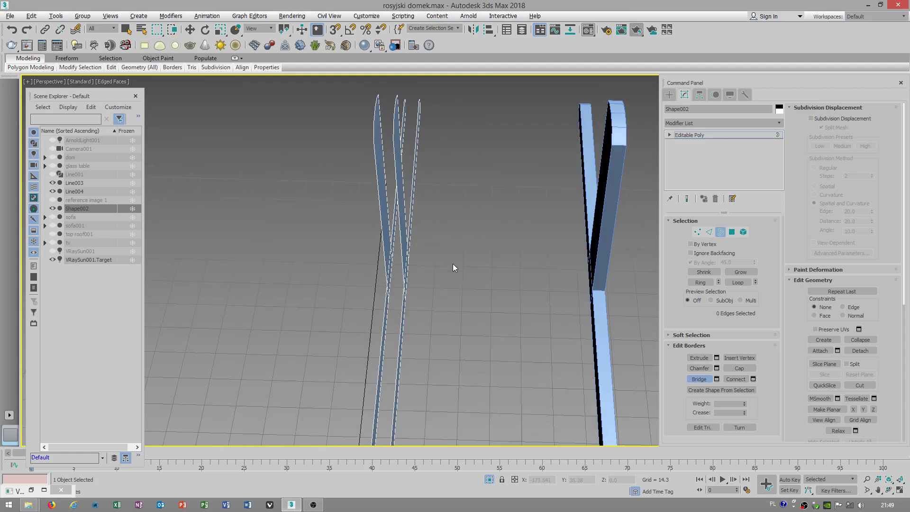
left_click_drag(453, 267, 481, 252)
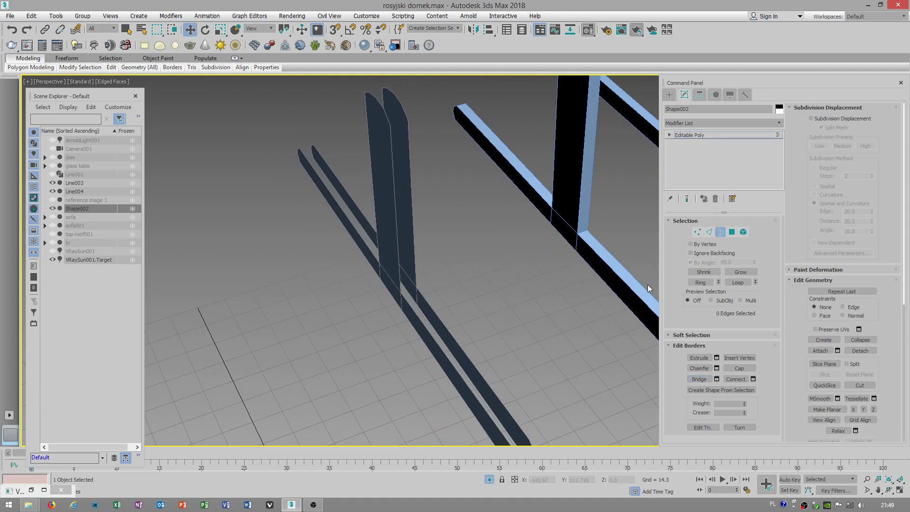
left_click(730, 231)
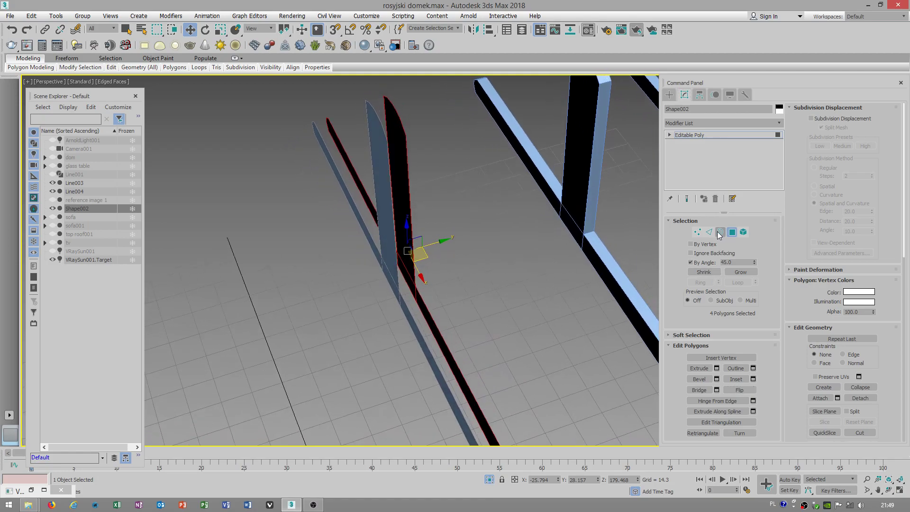
Step: Bridge the remaining open borders and flip the whole element so Shape002 is a closed, outward-facing solid
left_click(721, 233)
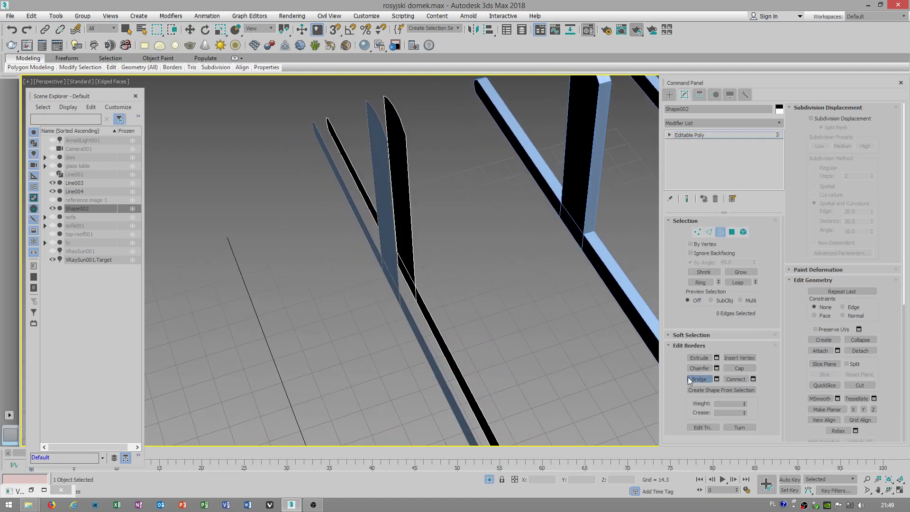
left_click(699, 378)
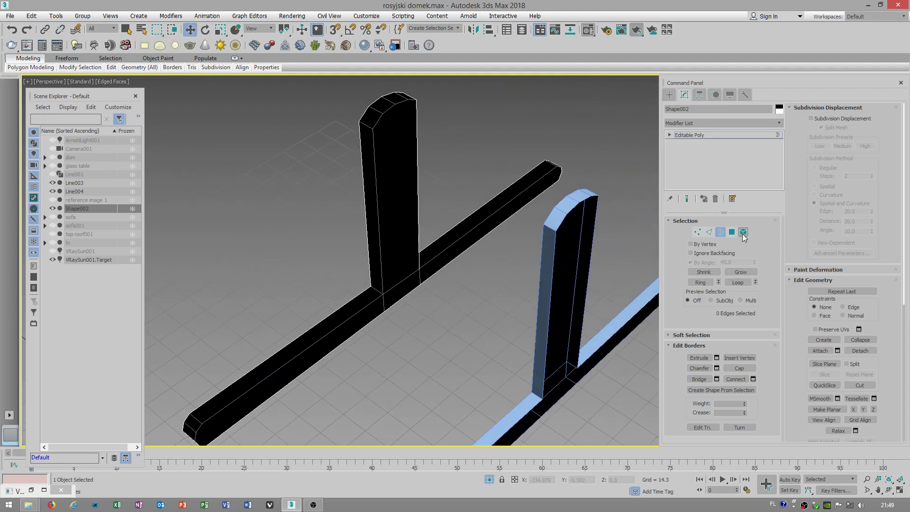
left_click(743, 232)
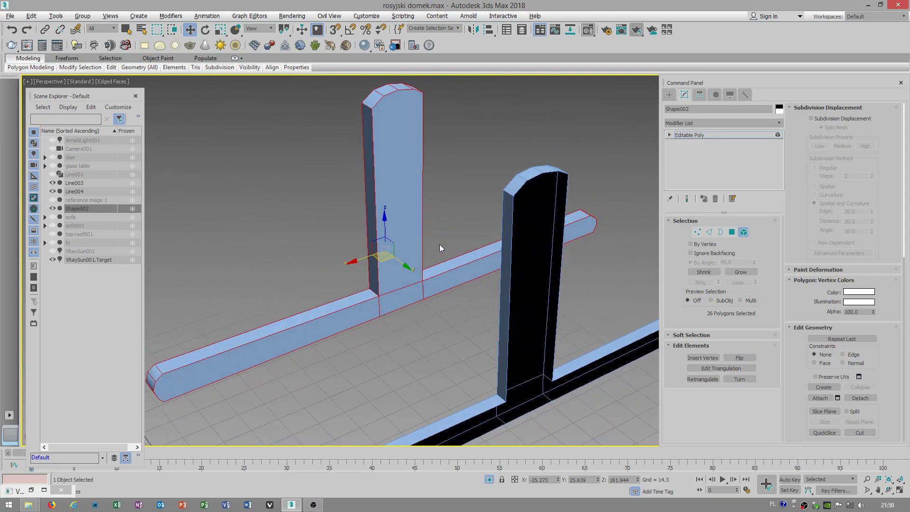
left_click_drag(441, 244, 413, 138)
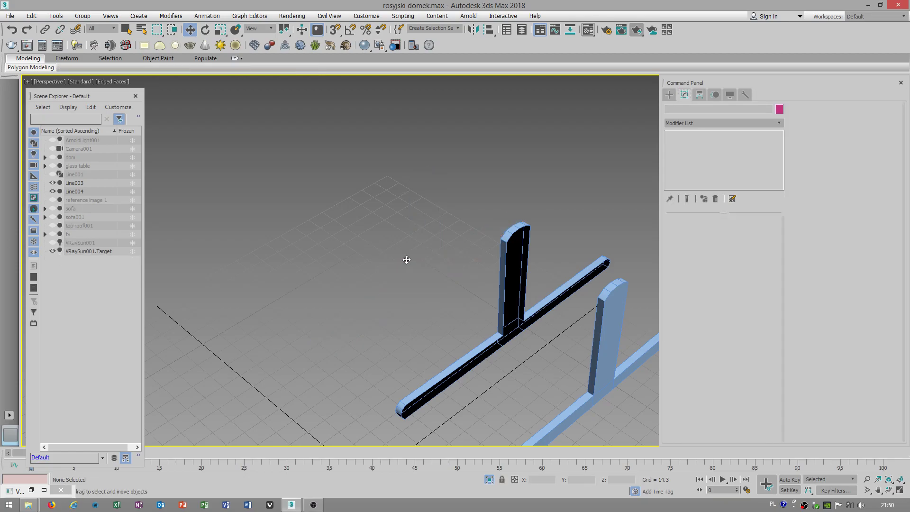
Step: Delete the extra Line004 bracket, leaving Line003 as the only bracket
left_click(512, 276)
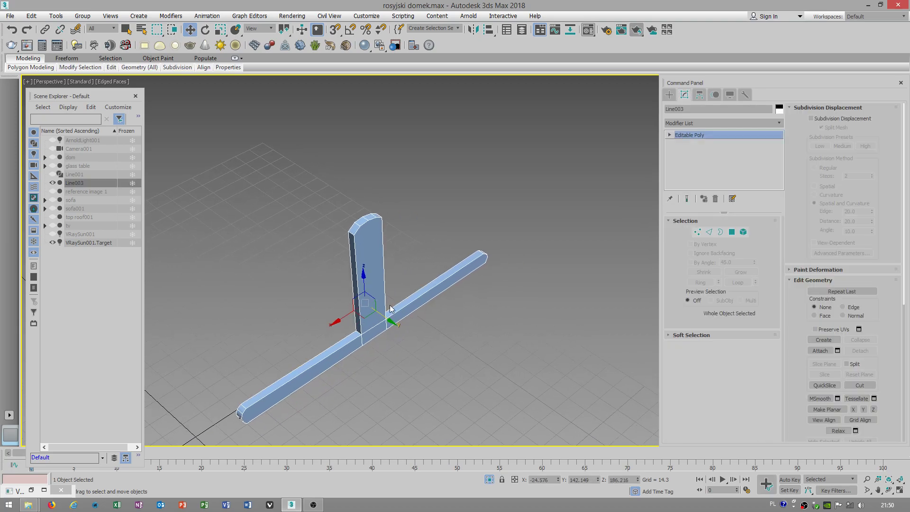
Step: Unhide the house, check the bracket inside its gable, then hide Line003 in Scene Explorer
right_click(390, 307)
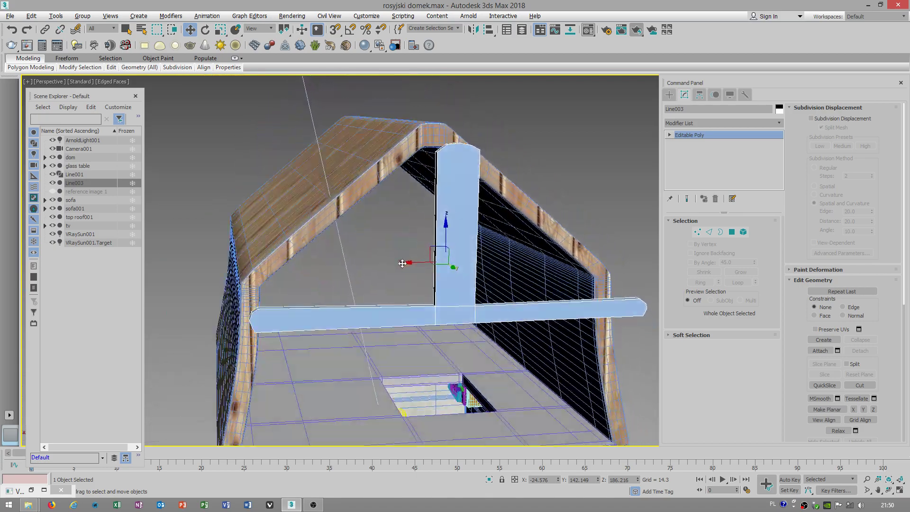
left_click_drag(400, 264, 391, 243)
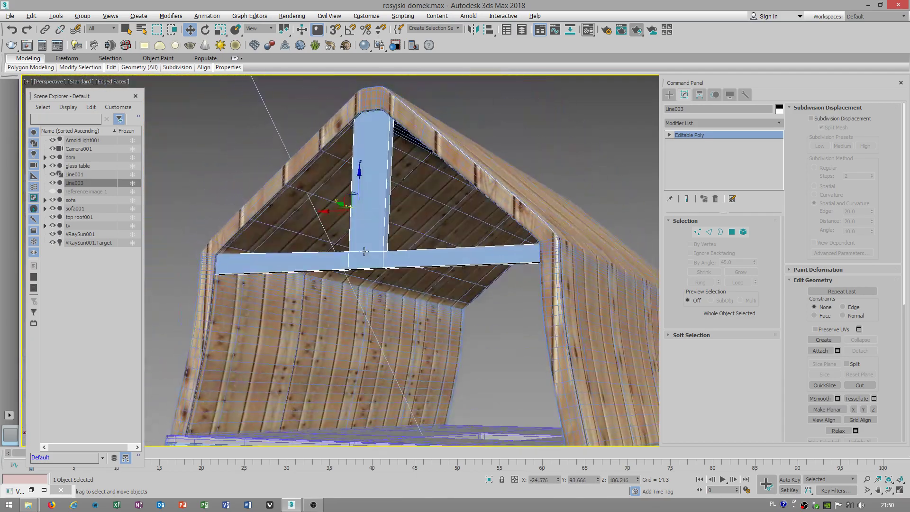
left_click_drag(364, 252, 359, 266)
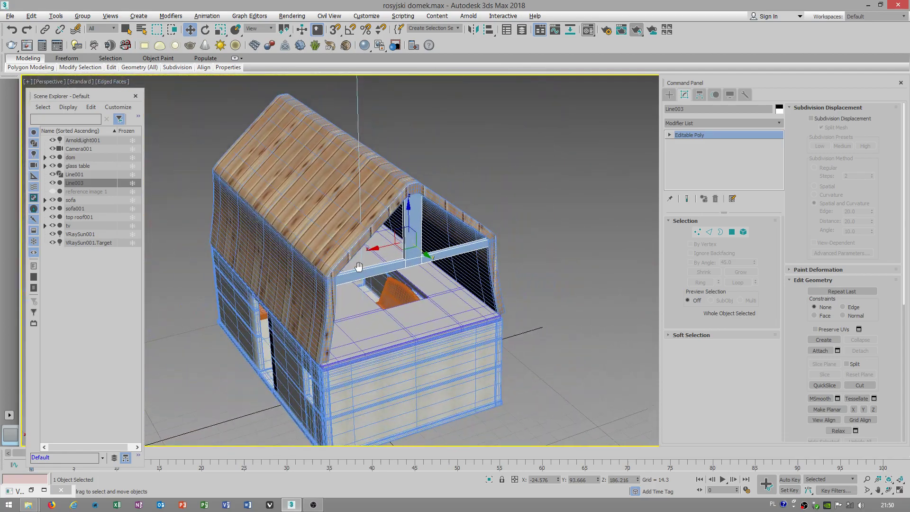
left_click_drag(358, 267, 337, 276)
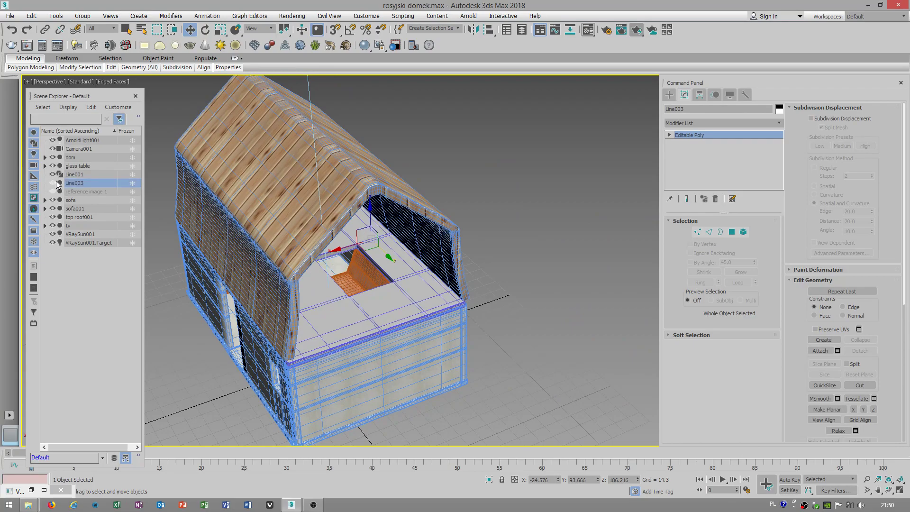
left_click(80, 216)
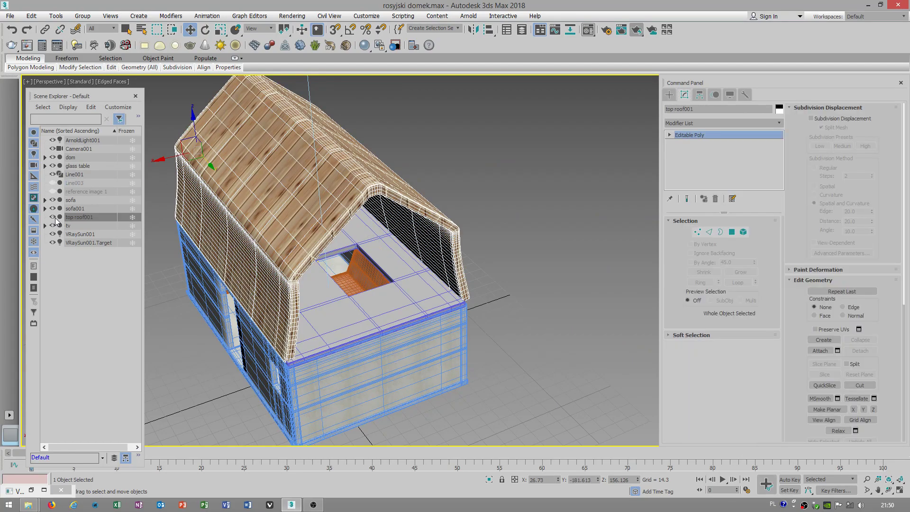